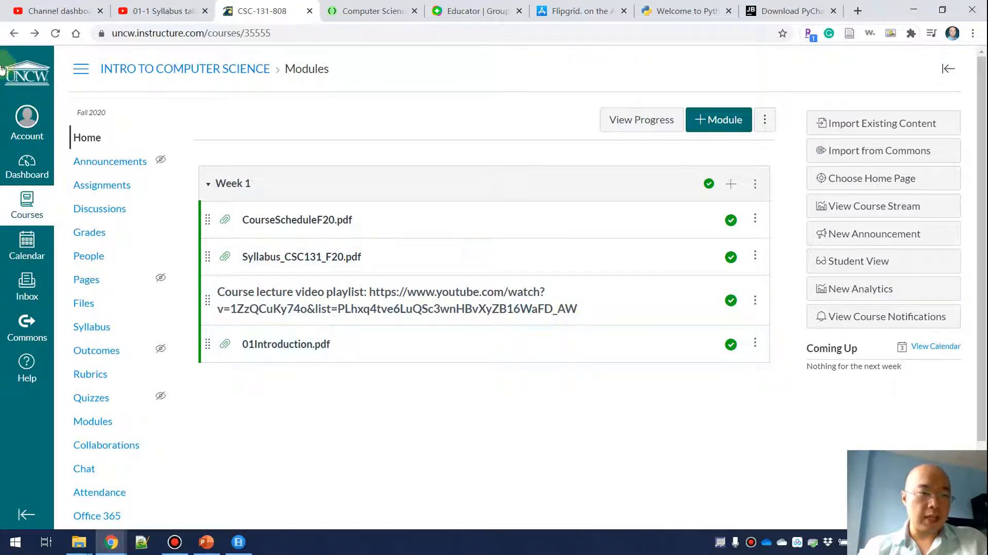
# Return to the Canvas dashboard and reopen the Fall 2020 Intro to Computer Science course
pyautogui.click(27, 167)
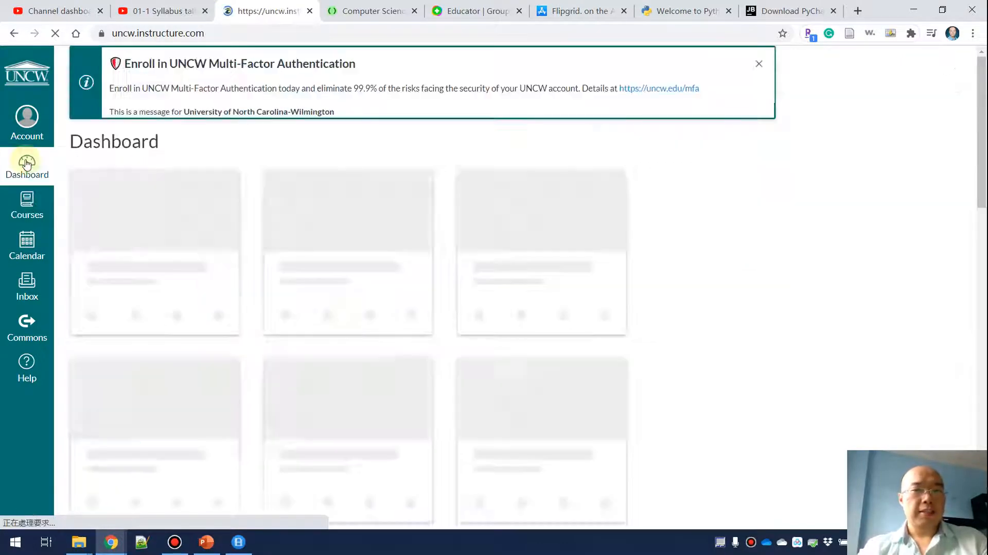
pyautogui.click(27, 164)
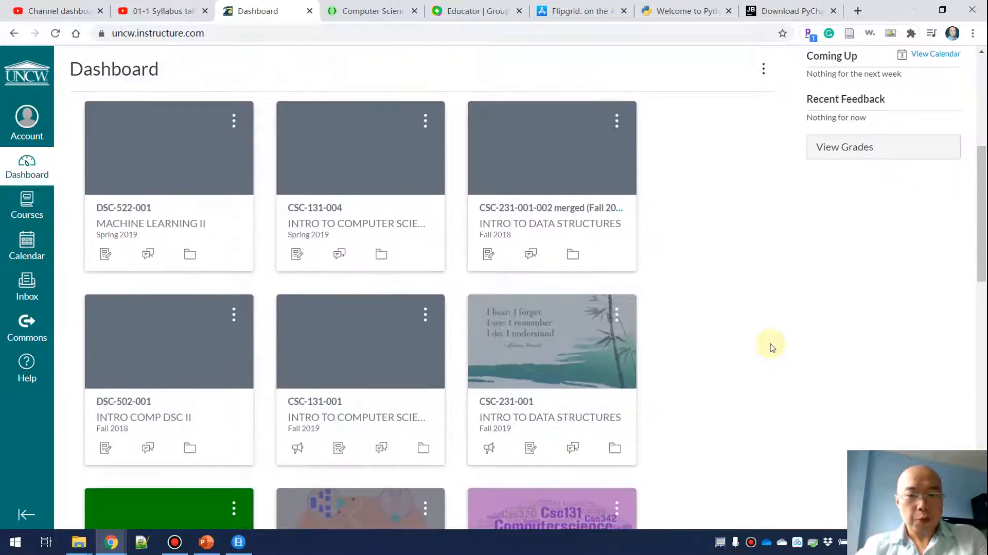
pyautogui.scroll(3)
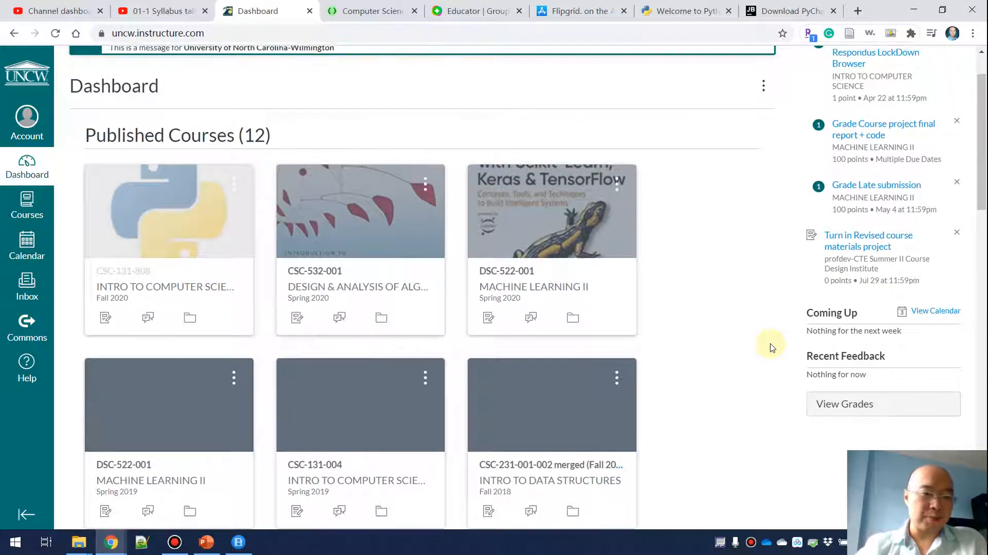
pyautogui.moveTo(557, 165)
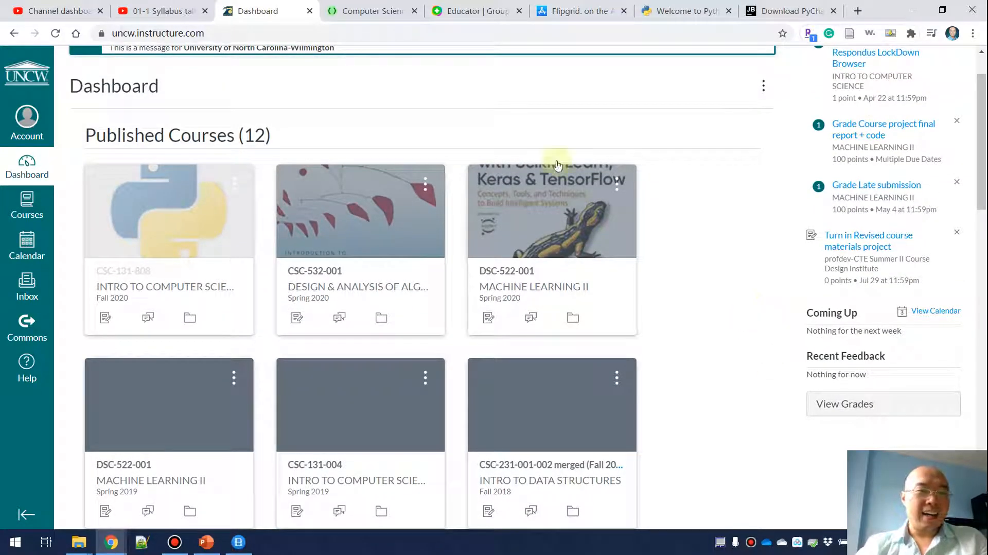
pyautogui.moveTo(200, 243)
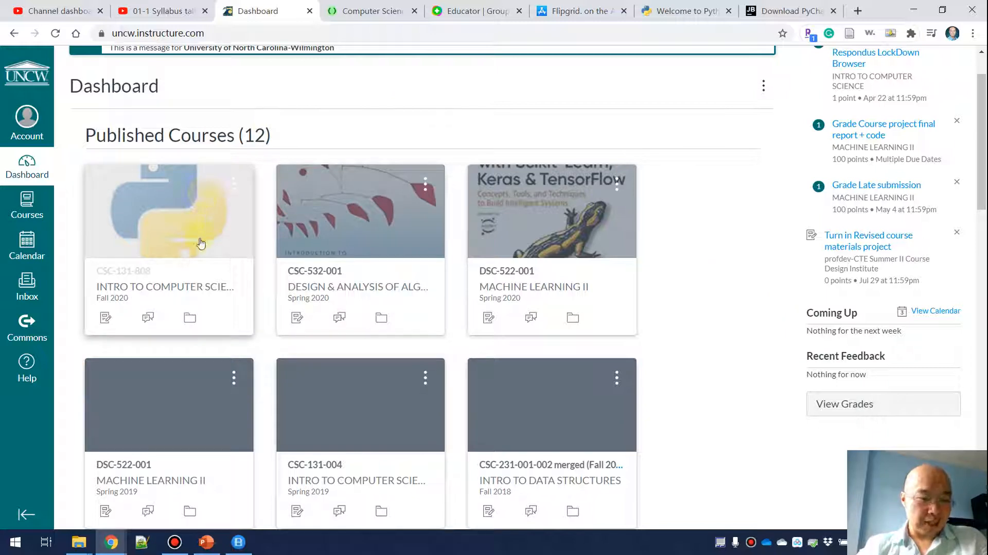
pyautogui.moveTo(198, 205)
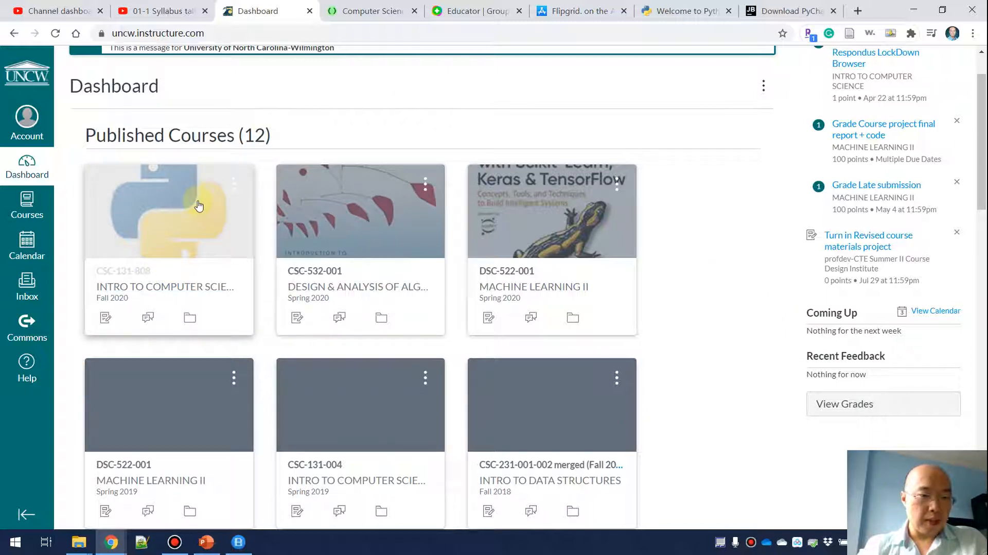
pyautogui.moveTo(163, 184)
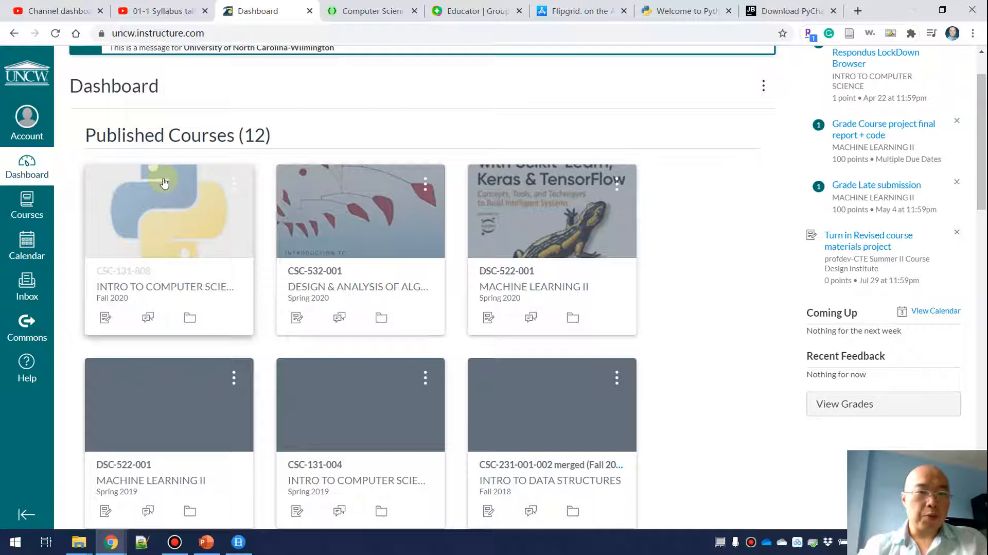
pyautogui.moveTo(155, 201)
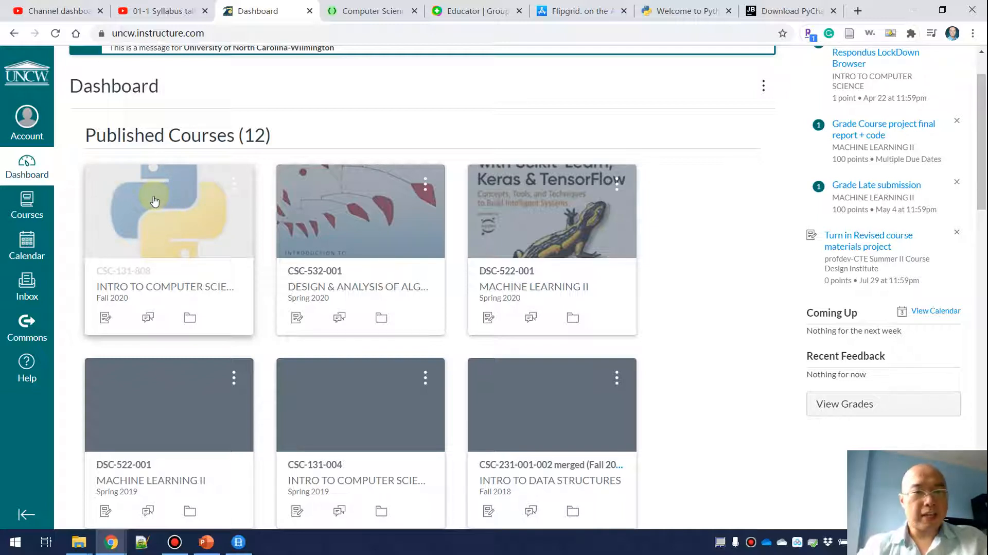
pyautogui.click(160, 208)
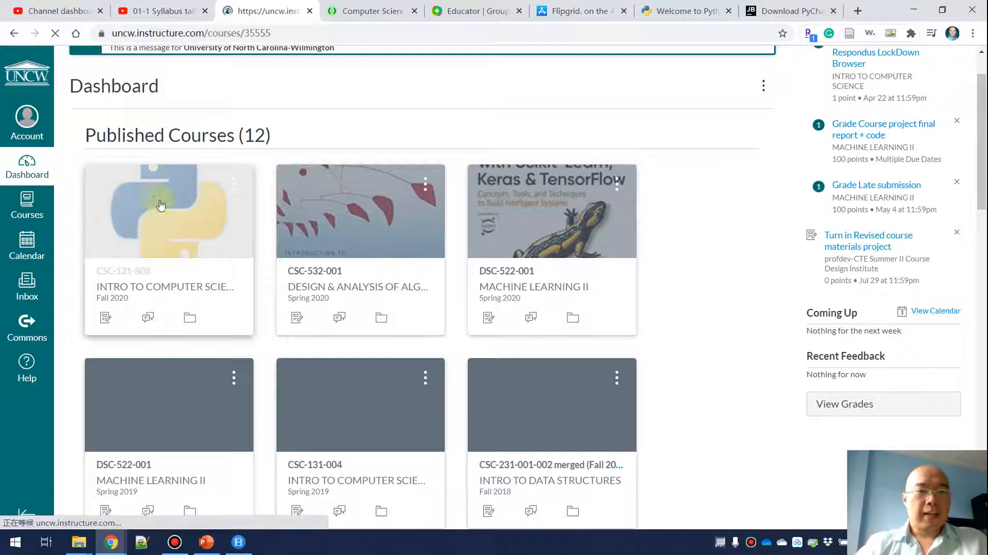
pyautogui.click(168, 211)
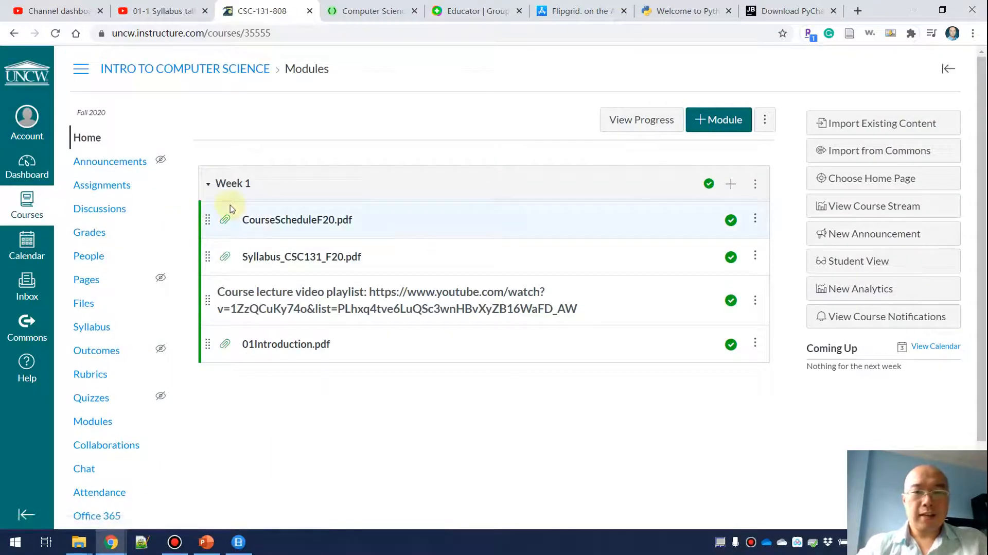
pyautogui.moveTo(333, 412)
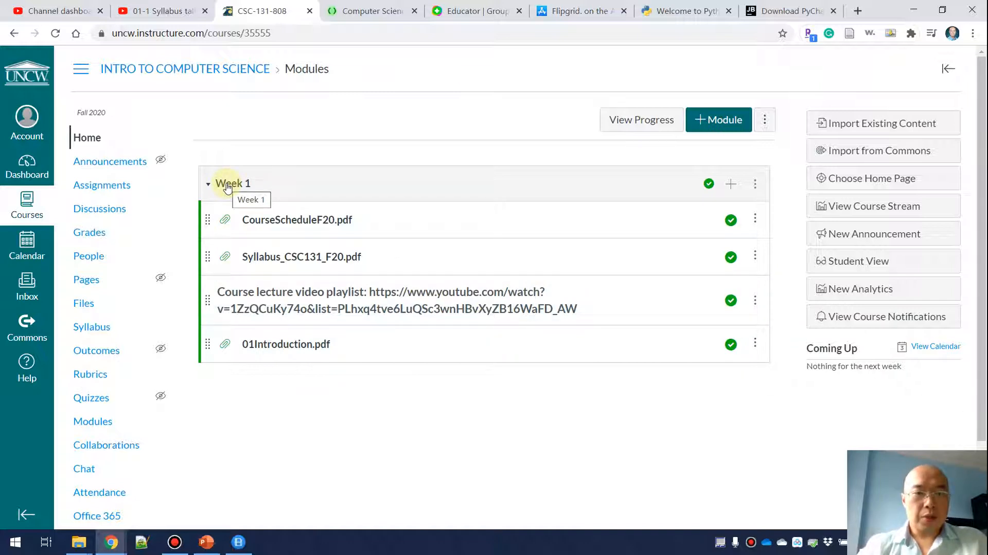
pyautogui.moveTo(394, 326)
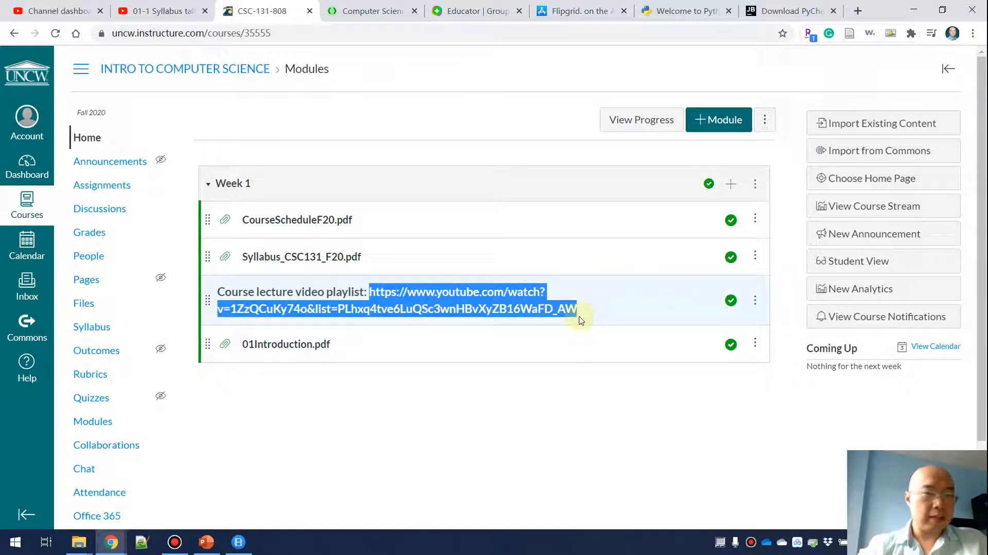
pyautogui.moveTo(451, 300)
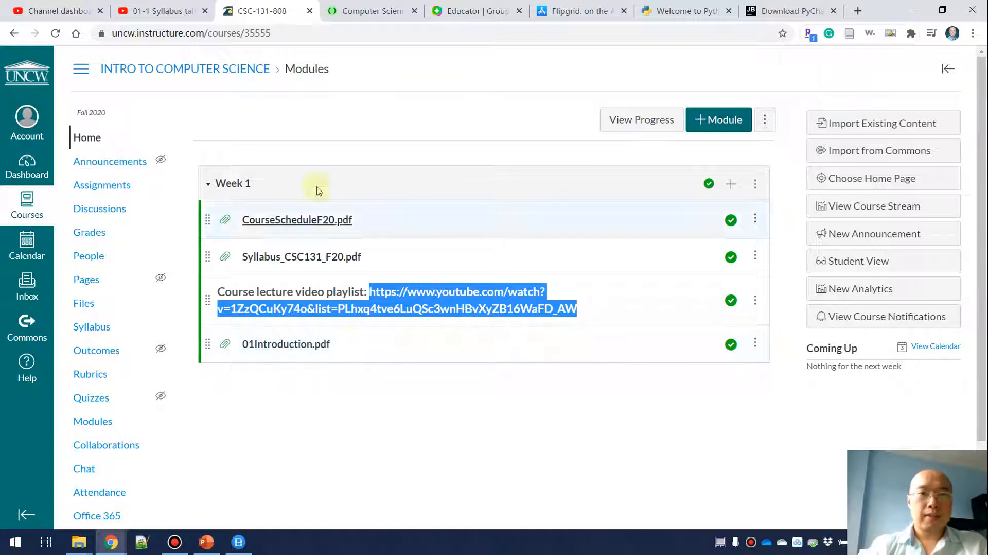
pyautogui.click(370, 11)
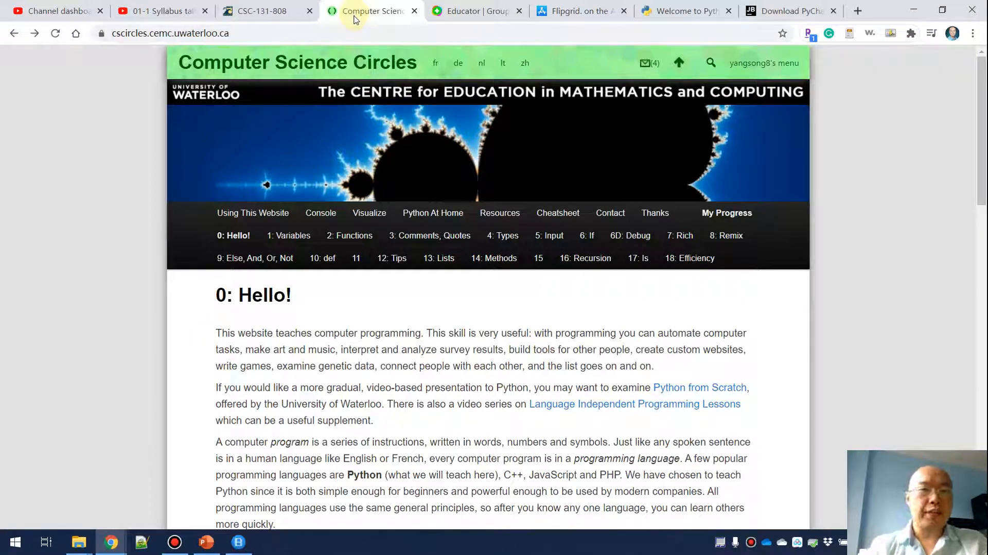
pyautogui.moveTo(933, 367)
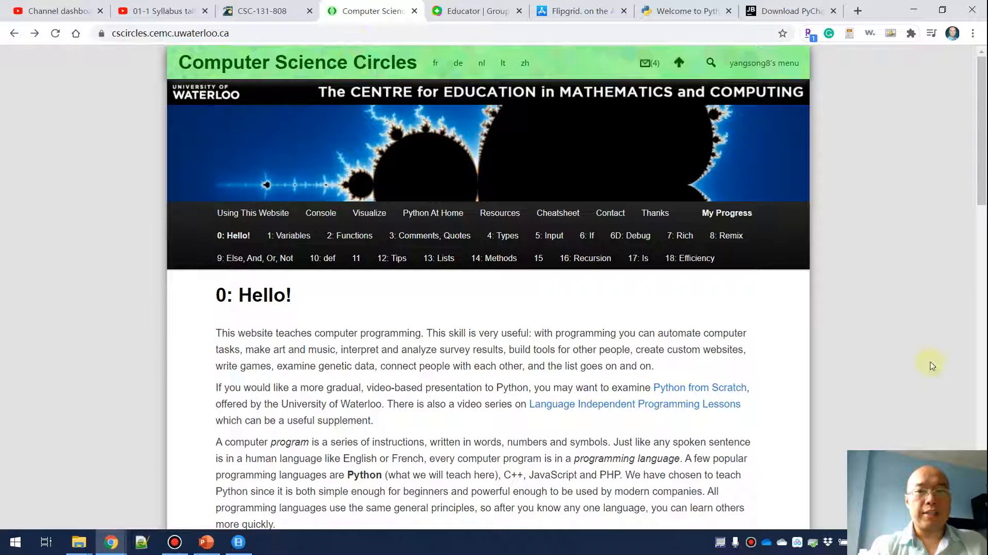
# In Edit My Profile, enter 'yangsong8' as the Guru's Username
pyautogui.click(763, 62)
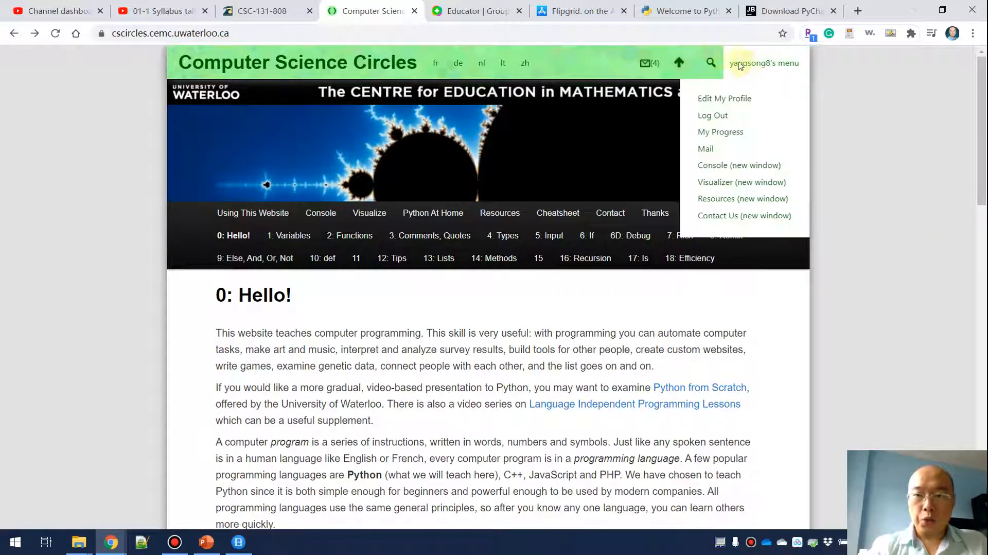
pyautogui.moveTo(724, 99)
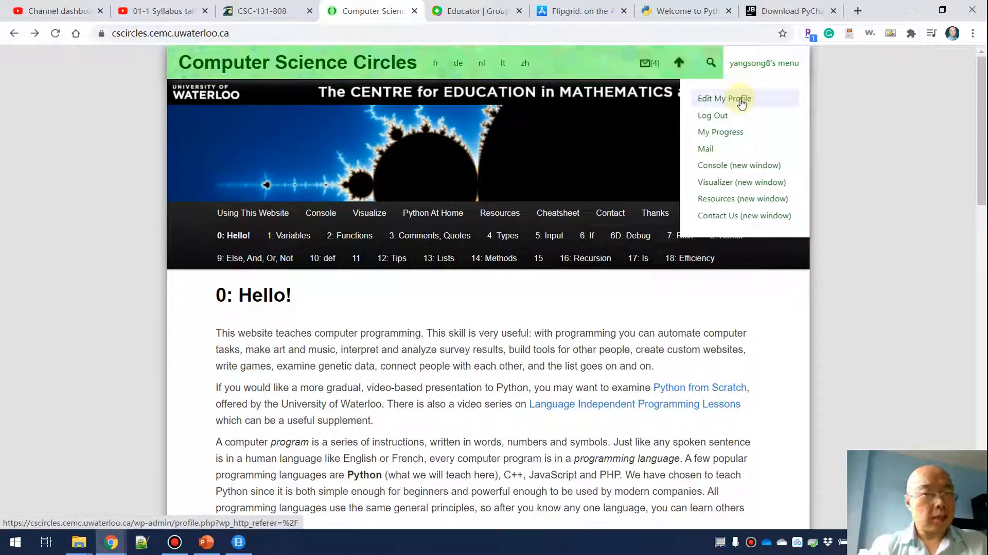
pyautogui.click(722, 98)
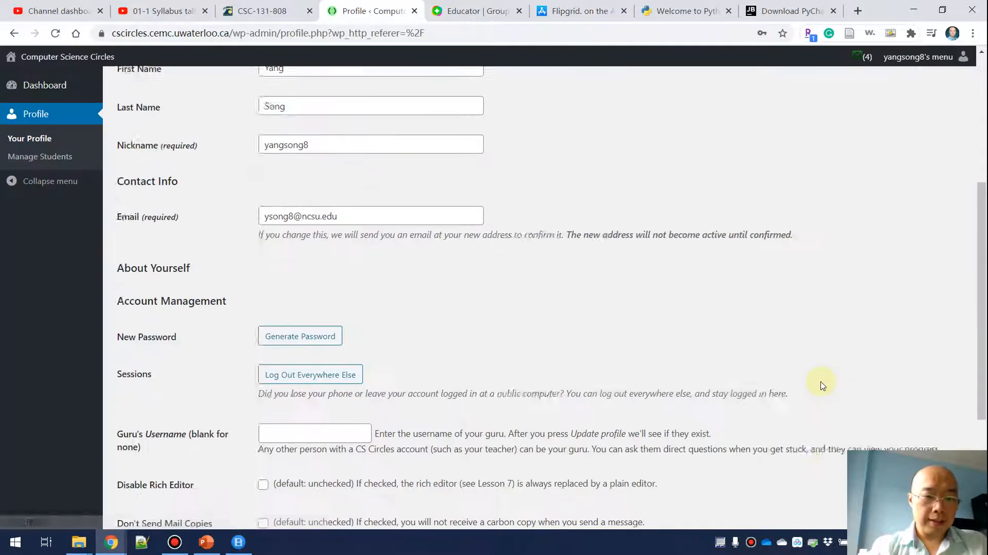
pyautogui.scroll(-3)
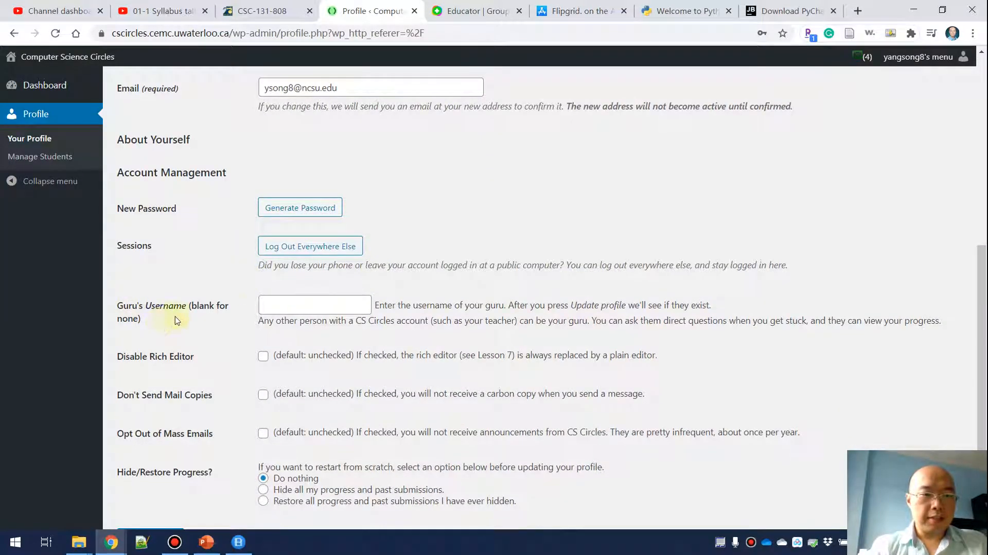
pyautogui.click(314, 305)
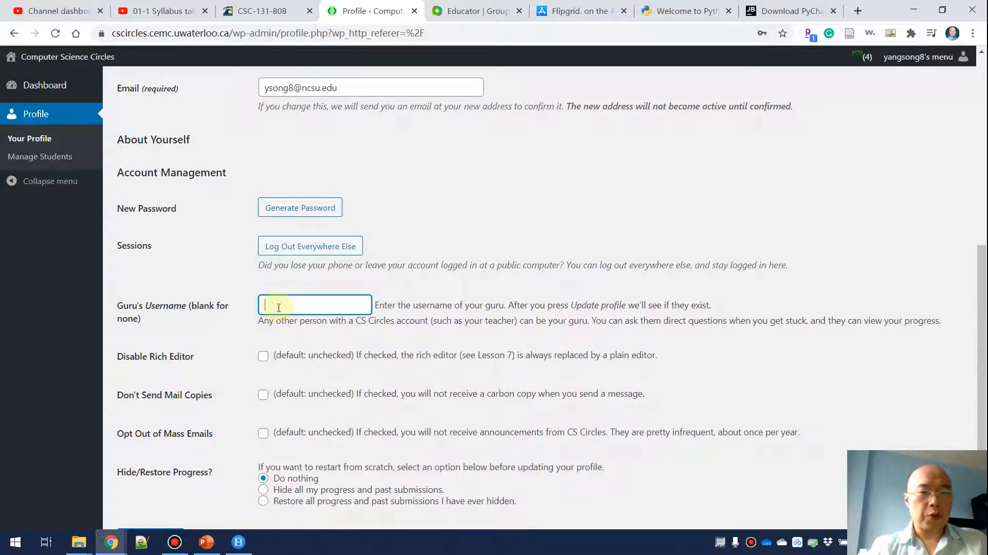
pyautogui.write('yangso')
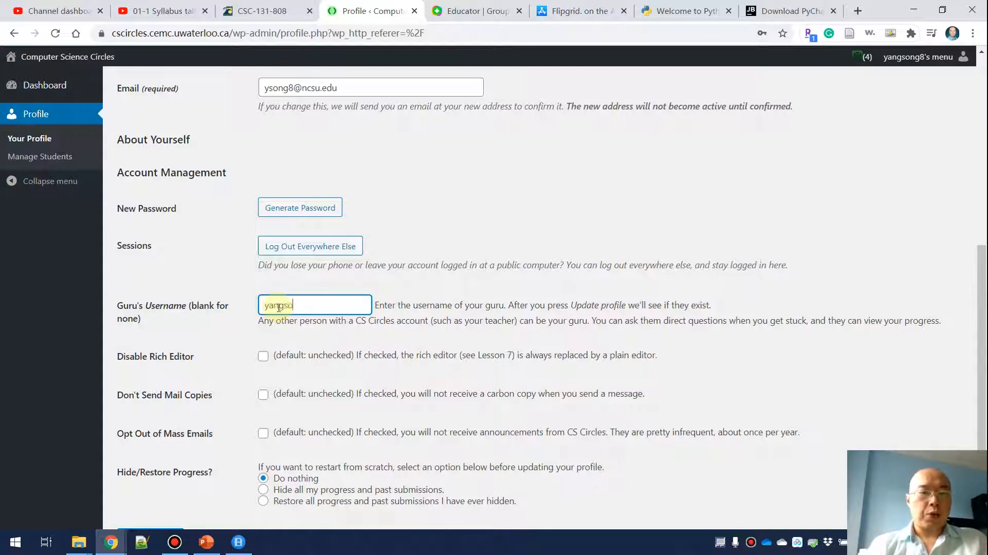
pyautogui.write('ong')
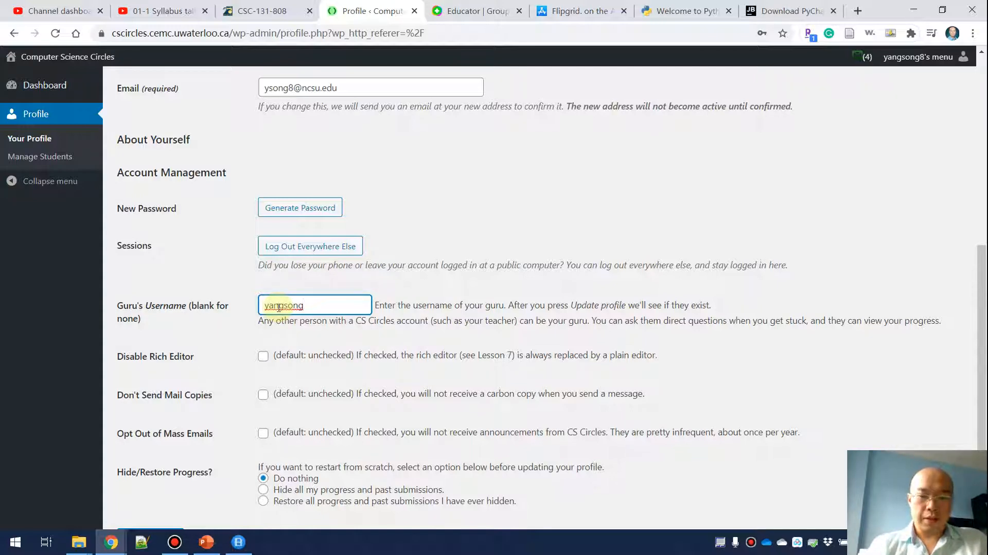
pyautogui.write('8')
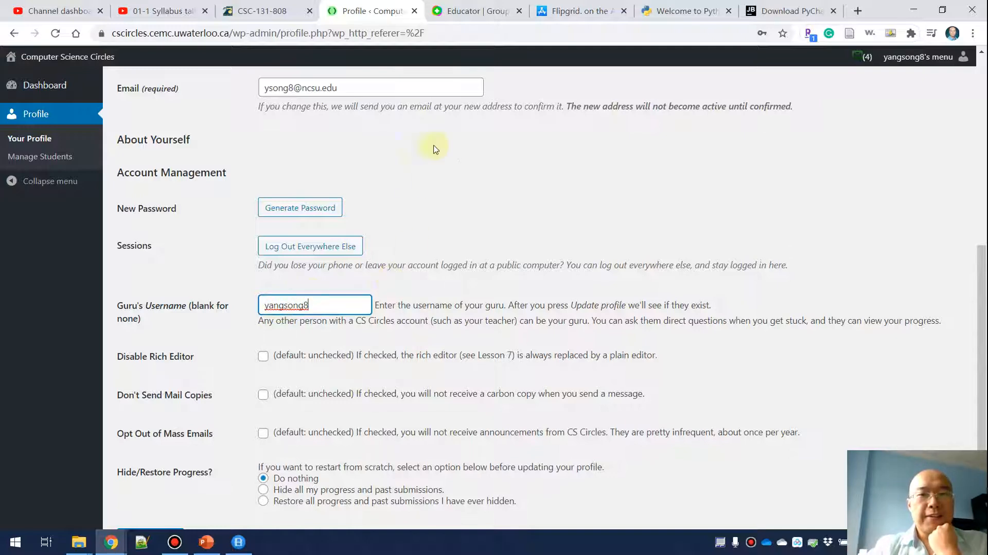
# View the CSC131-008 Fall 2020 group's join code and its two Week 1 topics
pyautogui.click(472, 10)
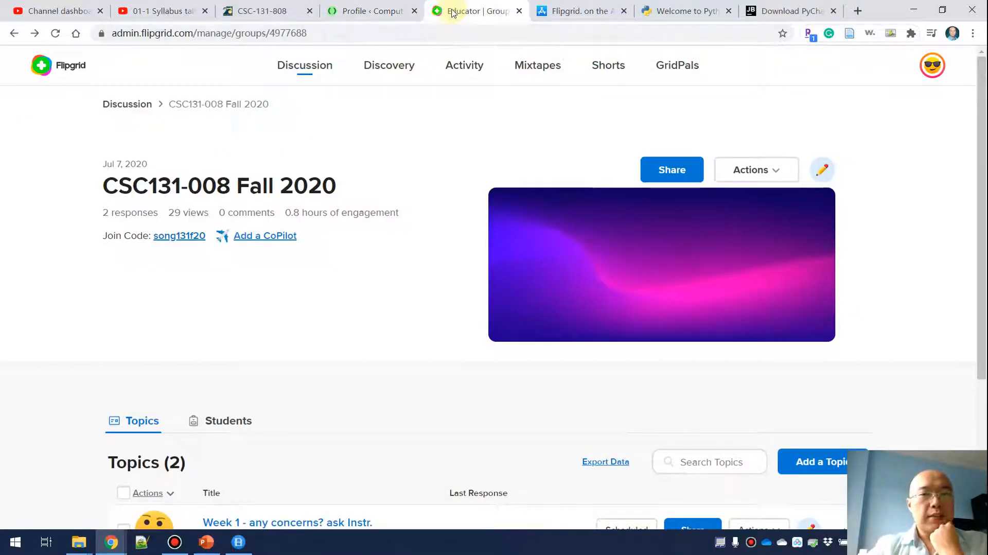
pyautogui.moveTo(450, 50)
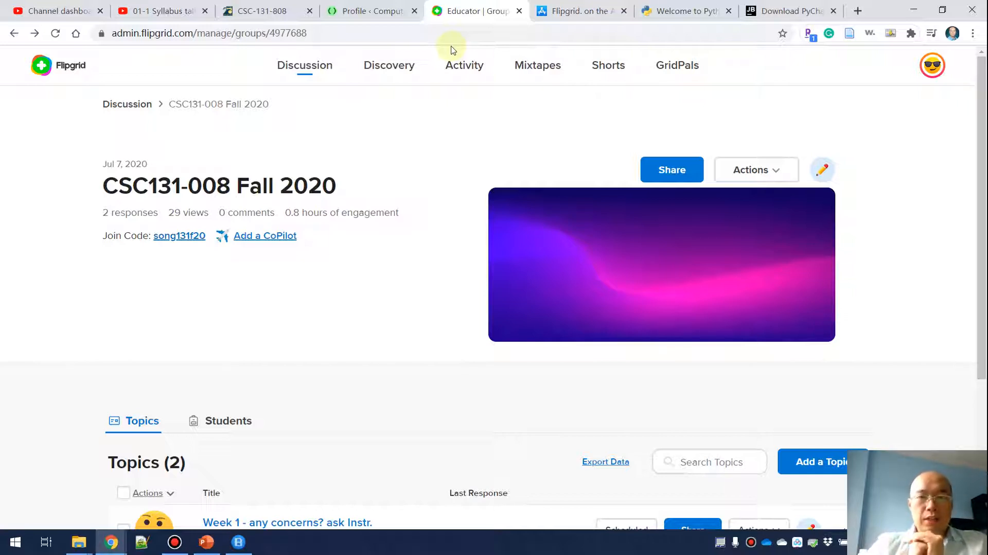
pyautogui.moveTo(201, 169)
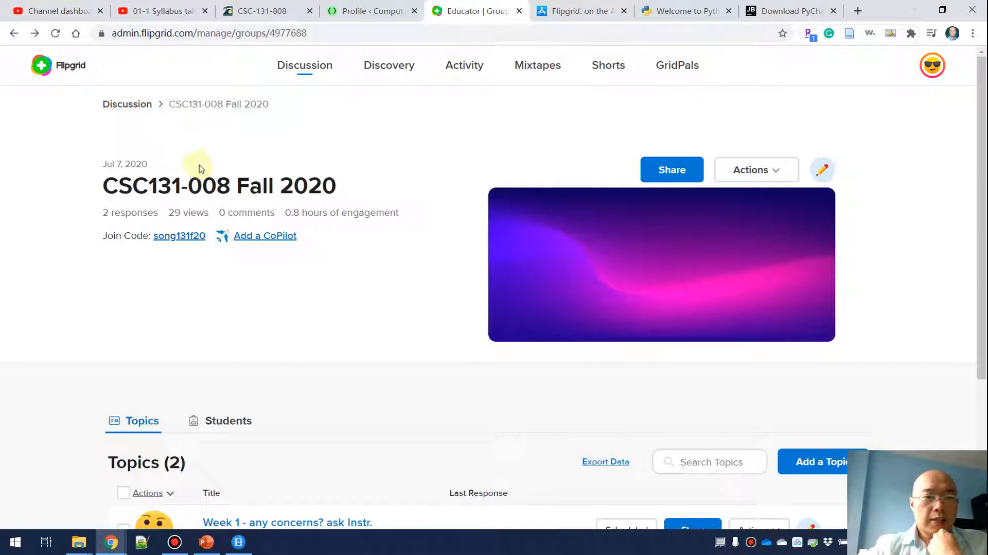
pyautogui.moveTo(94, 239)
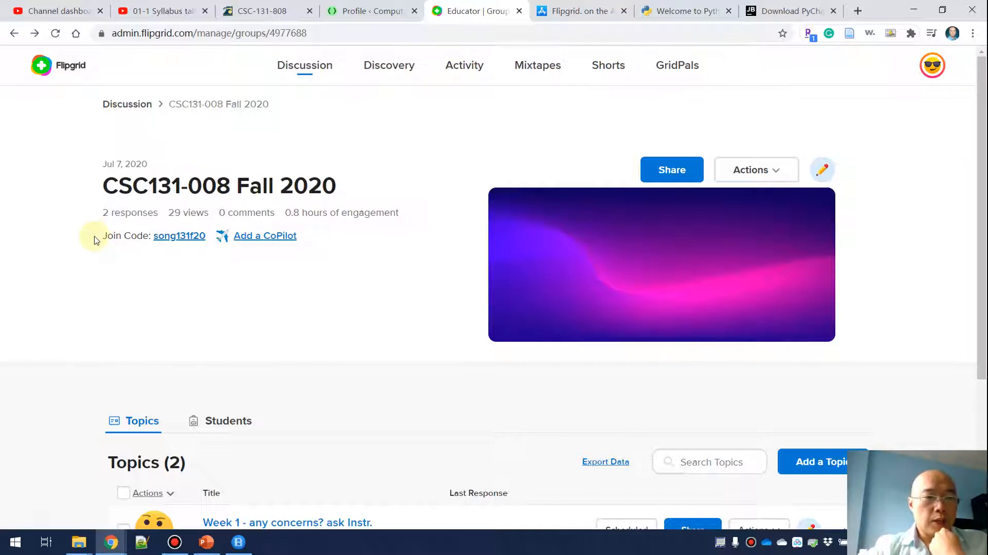
pyautogui.moveTo(105, 245)
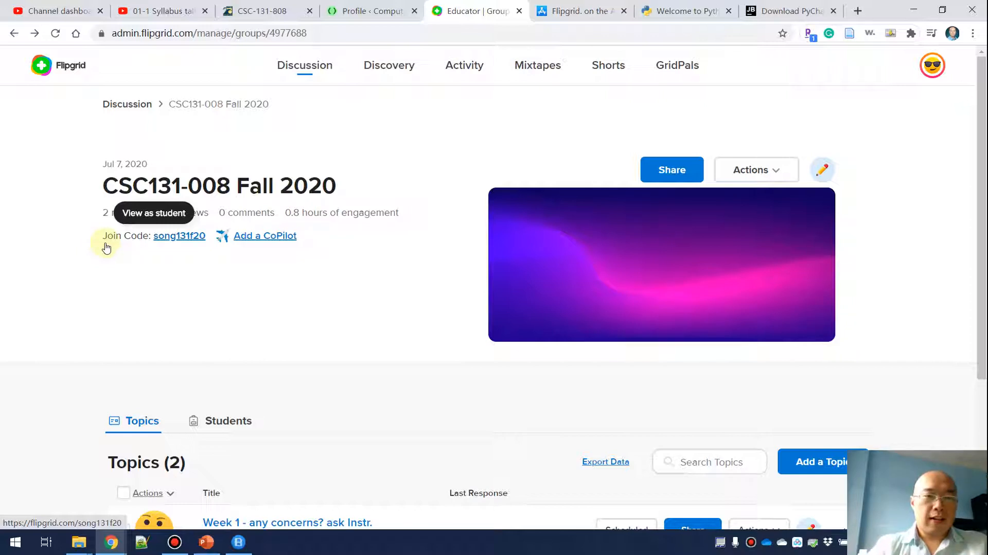
pyautogui.moveTo(356, 306)
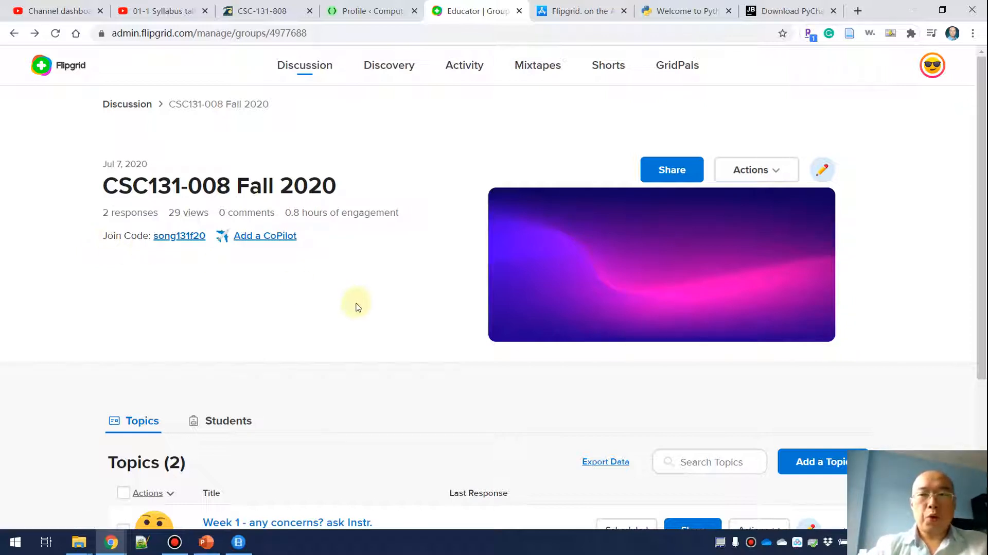
pyautogui.scroll(-3)
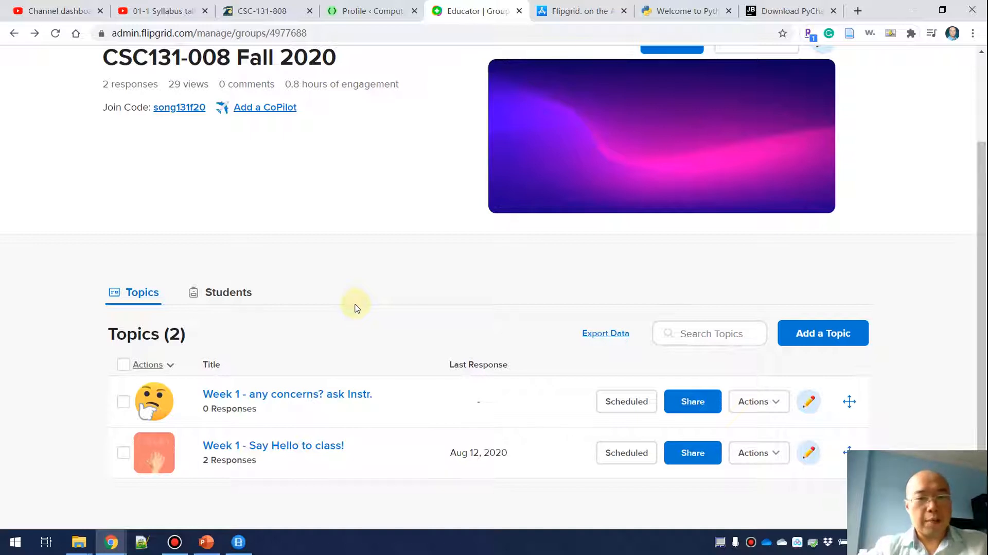
pyautogui.moveTo(382, 466)
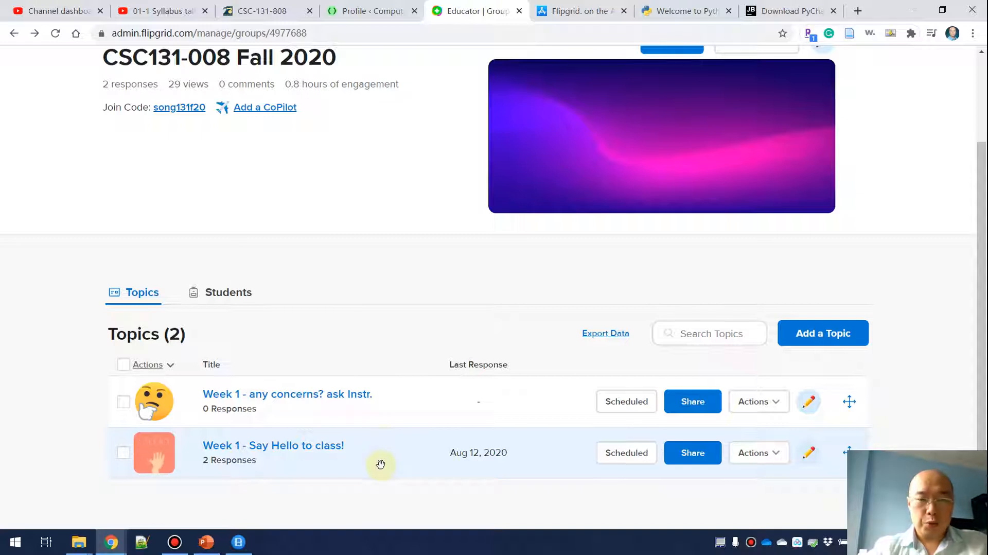
# Review the 'Week 1 - Say Hello to class!' topic and its Actions menu, then visit the App Store listing and Python.org
pyautogui.click(272, 445)
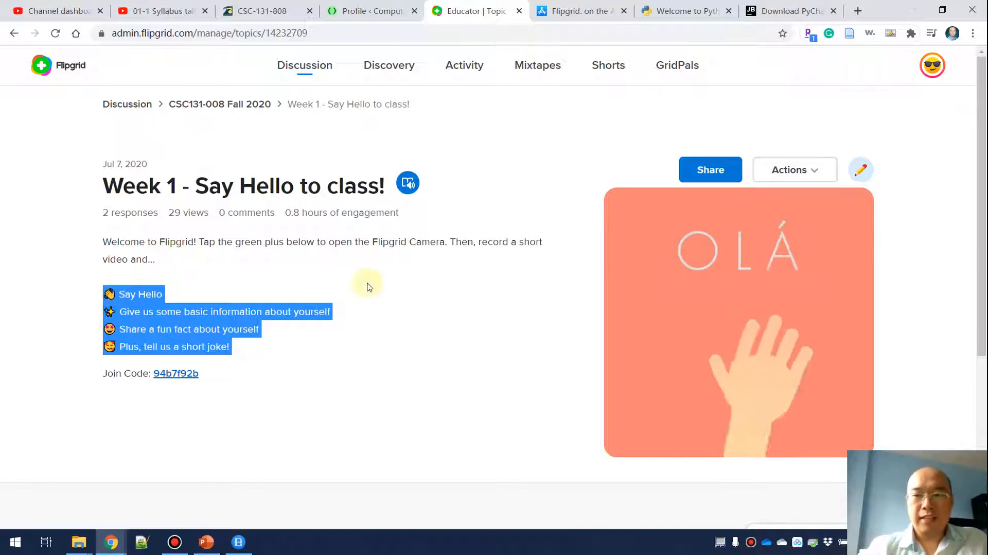
pyautogui.click(794, 170)
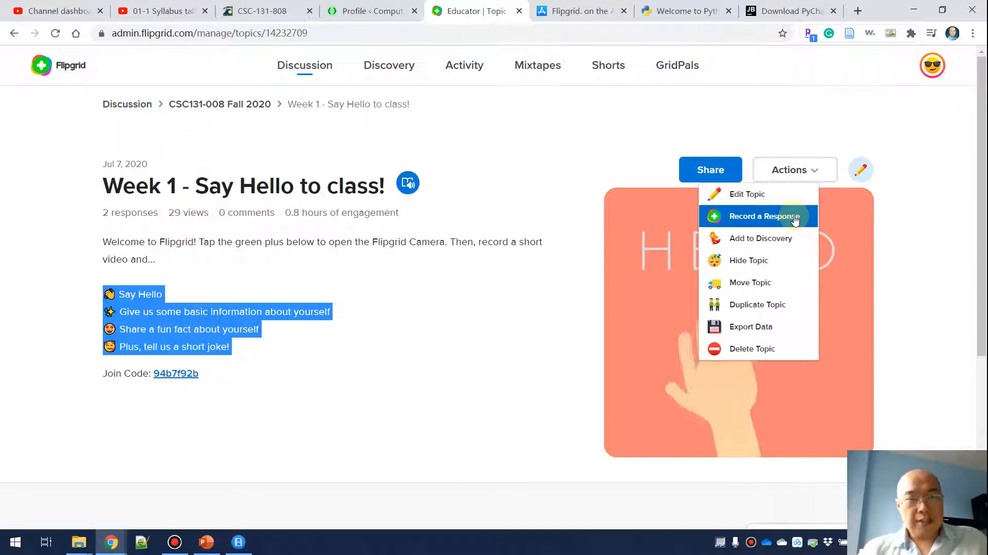
pyautogui.moveTo(733, 110)
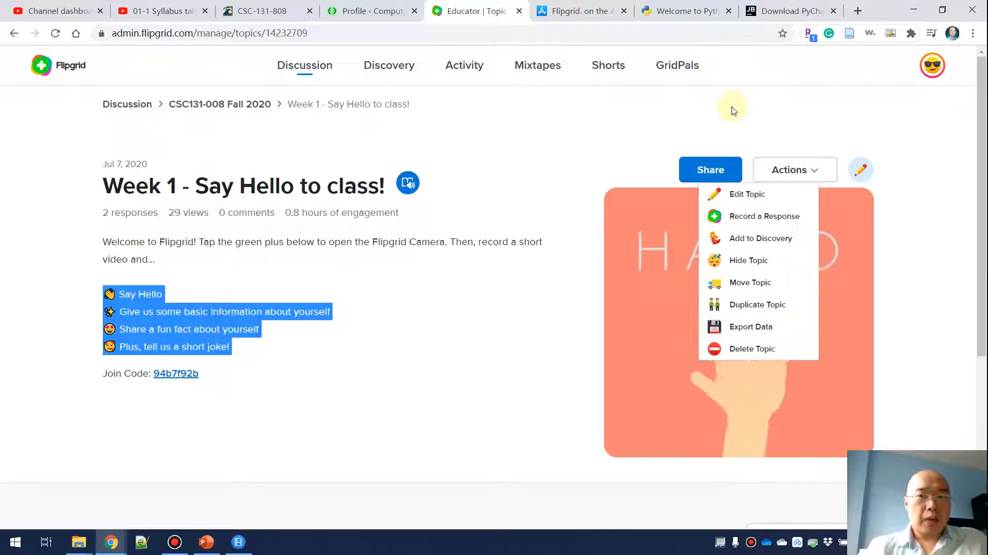
pyautogui.click(729, 107)
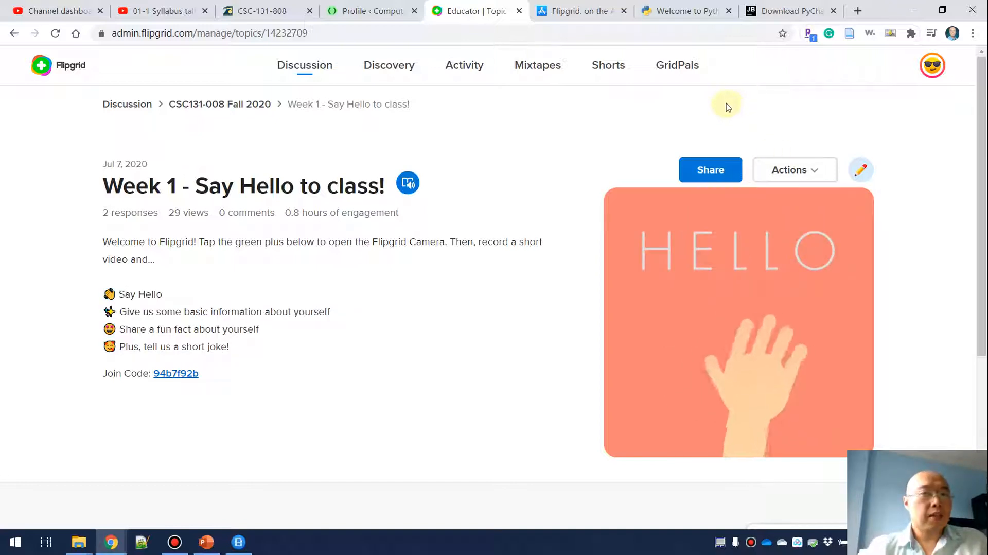
pyautogui.click(580, 10)
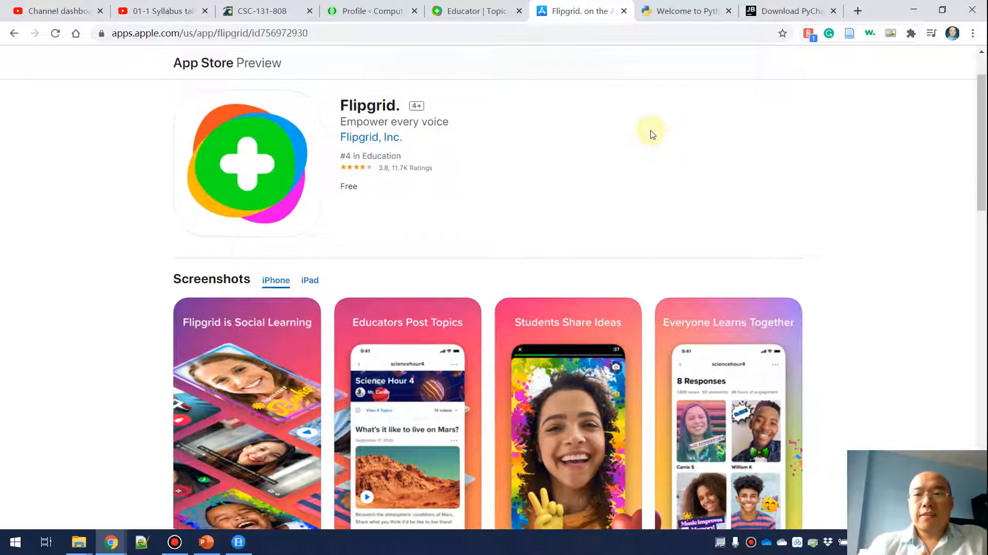
pyautogui.click(680, 10)
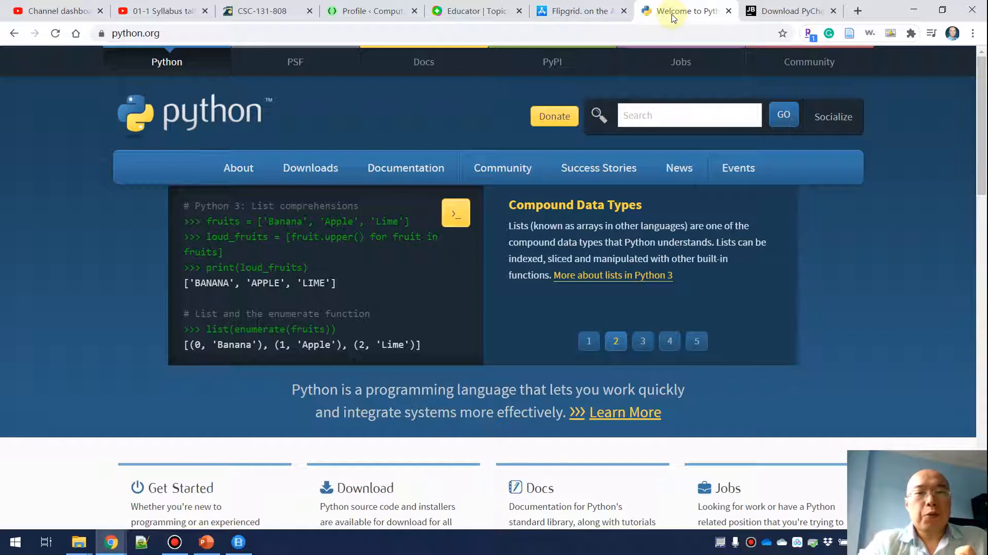
# From python.org's Downloads menu get the Python 3.8.5 Windows installer, then move to the PyCharm download page
pyautogui.click(642, 340)
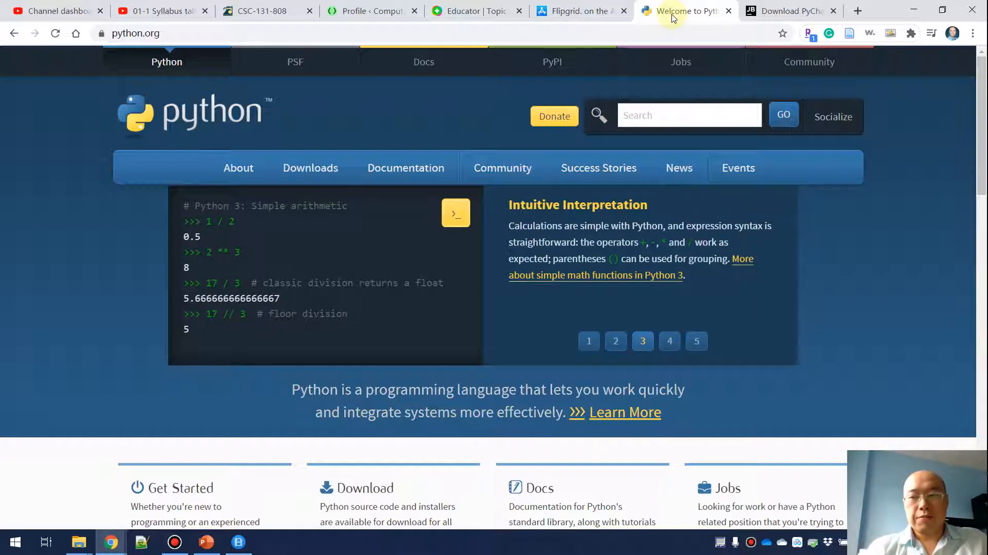
pyautogui.click(669, 341)
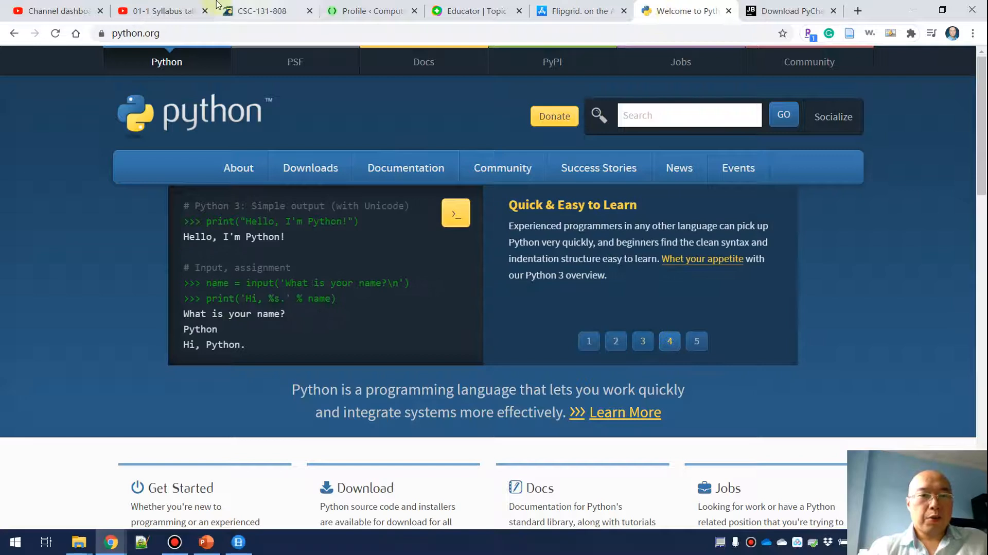
pyautogui.click(310, 168)
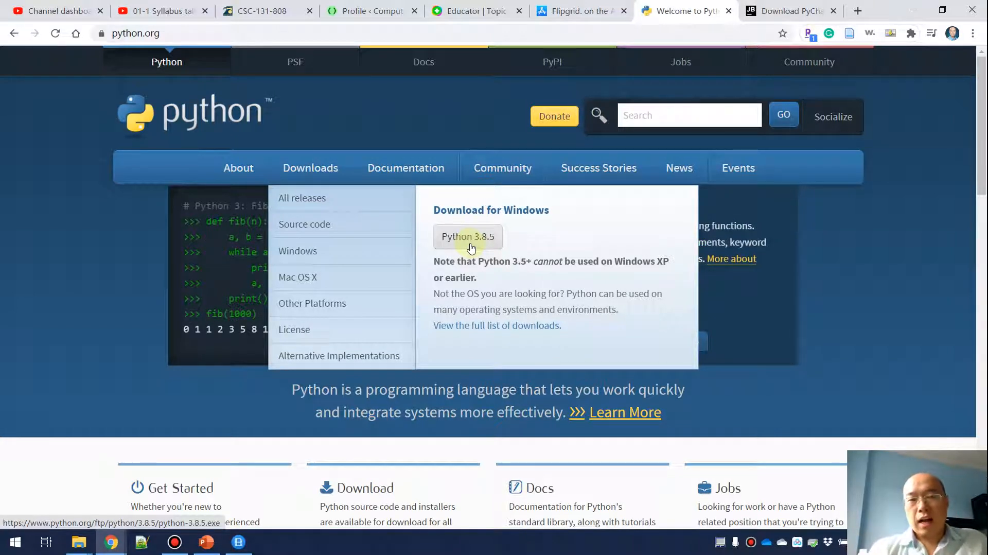
pyautogui.moveTo(468, 245)
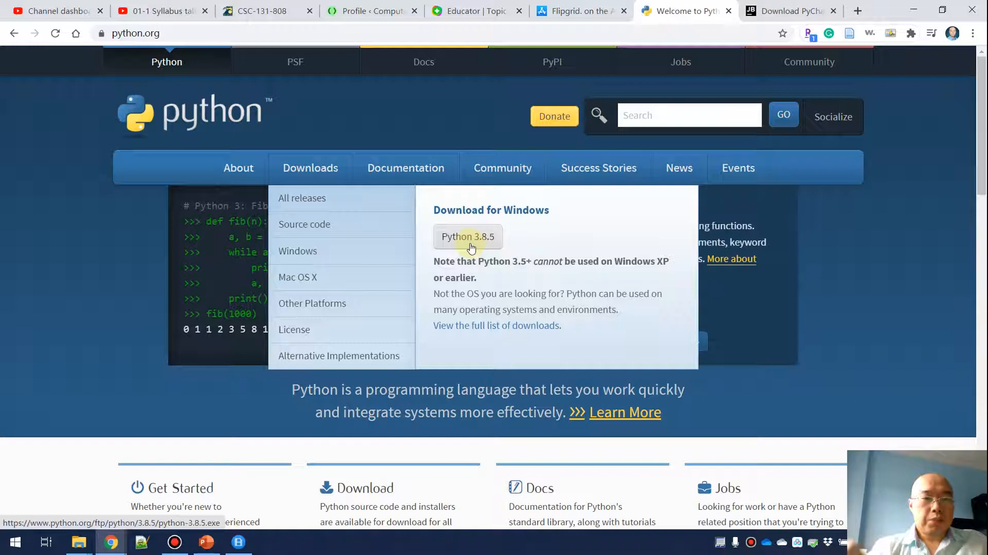
pyautogui.moveTo(475, 246)
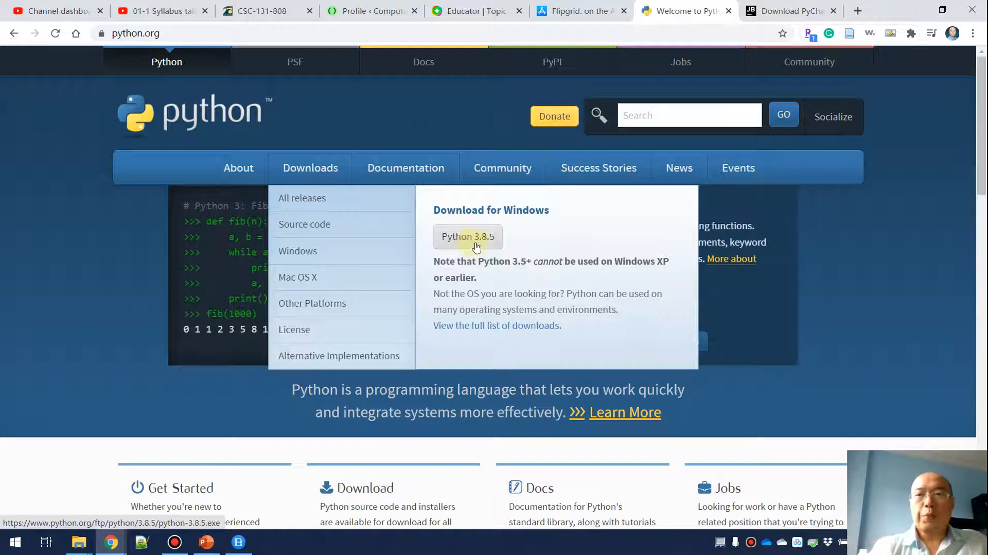
pyautogui.click(789, 10)
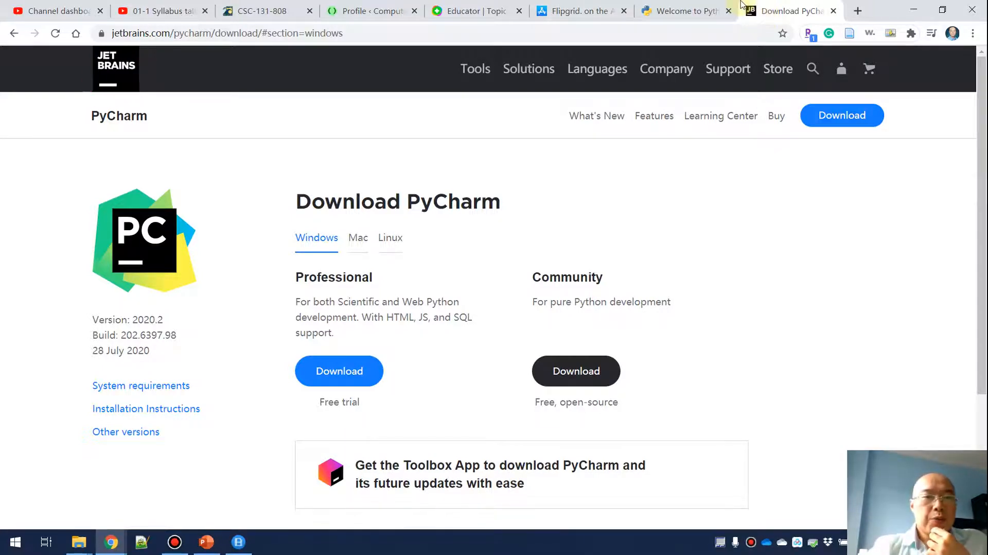
pyautogui.moveTo(683, 11)
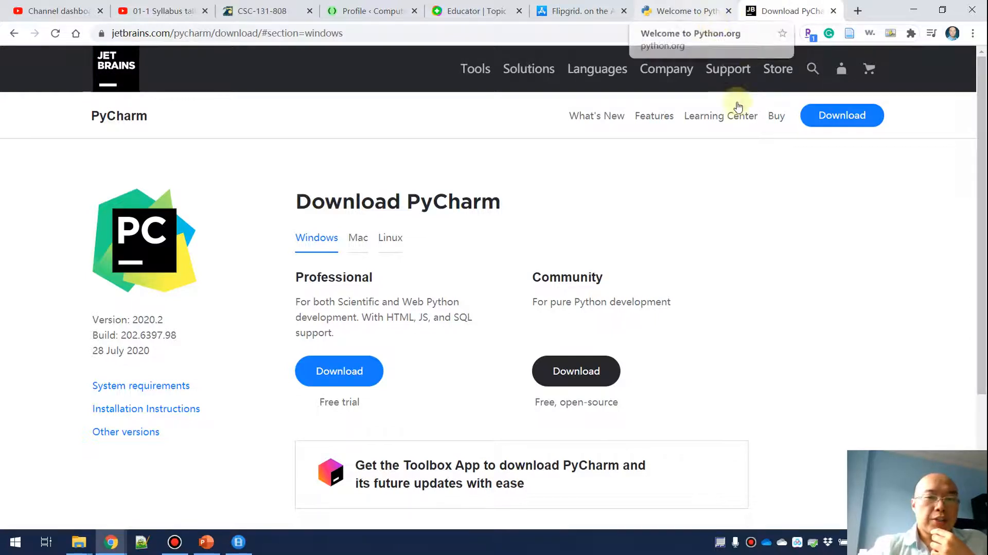
pyautogui.moveTo(902, 282)
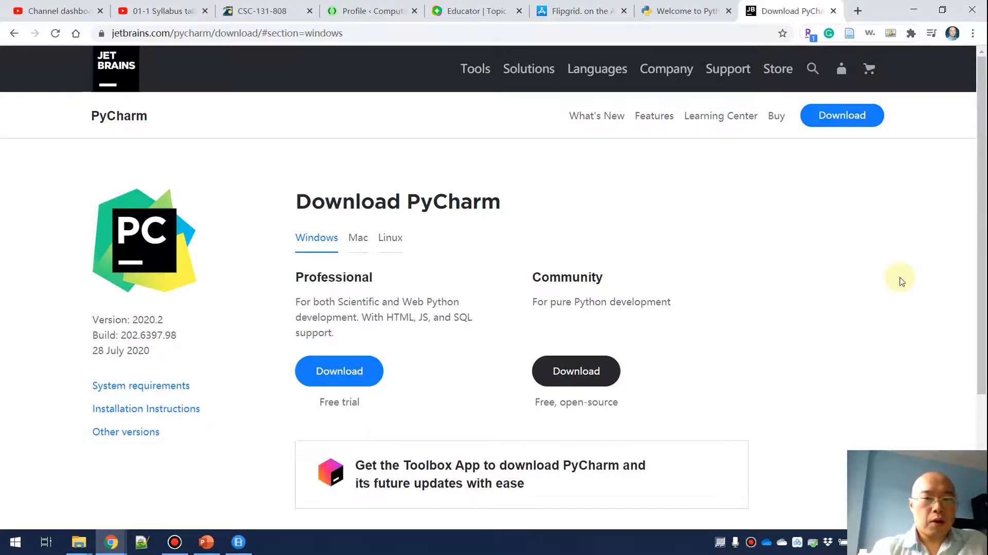
pyautogui.moveTo(835, 251)
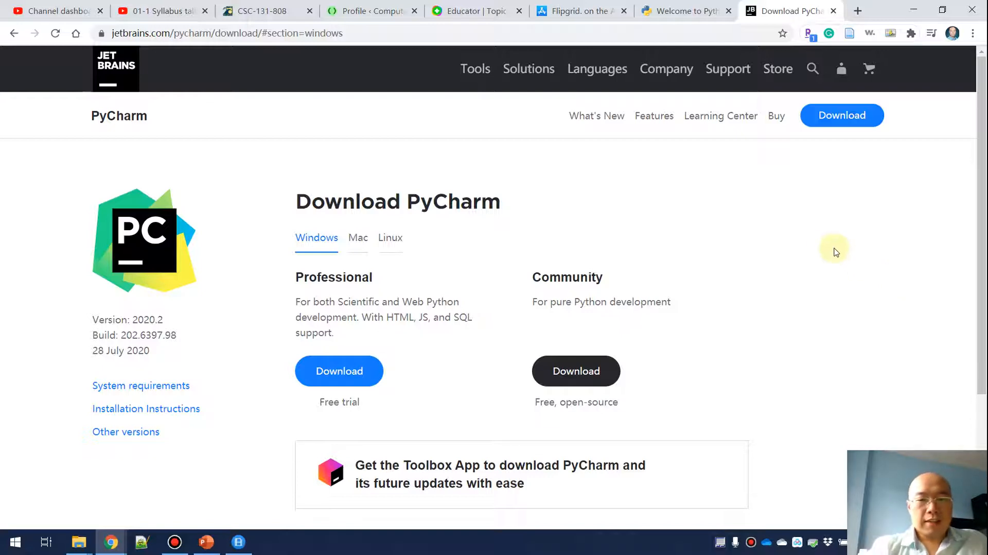
pyautogui.moveTo(581, 212)
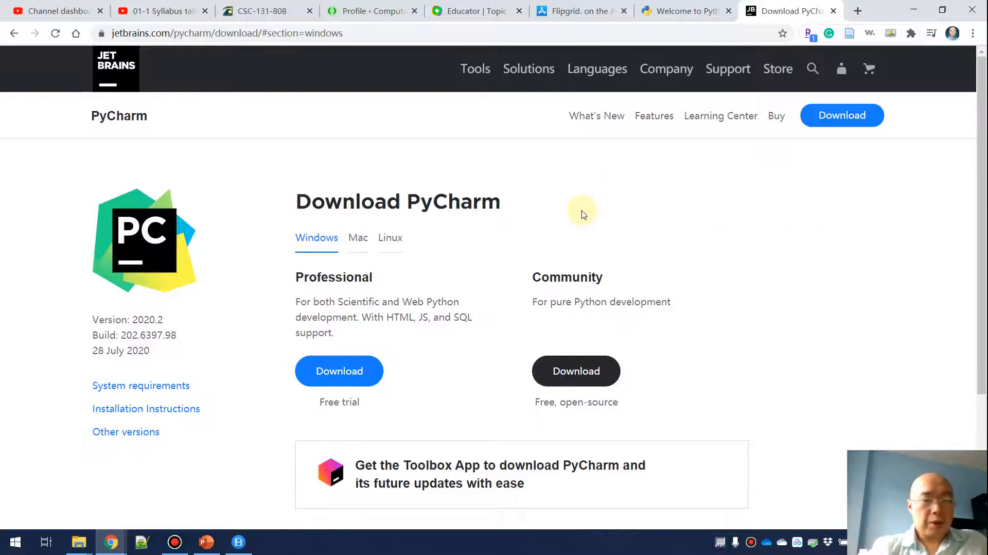